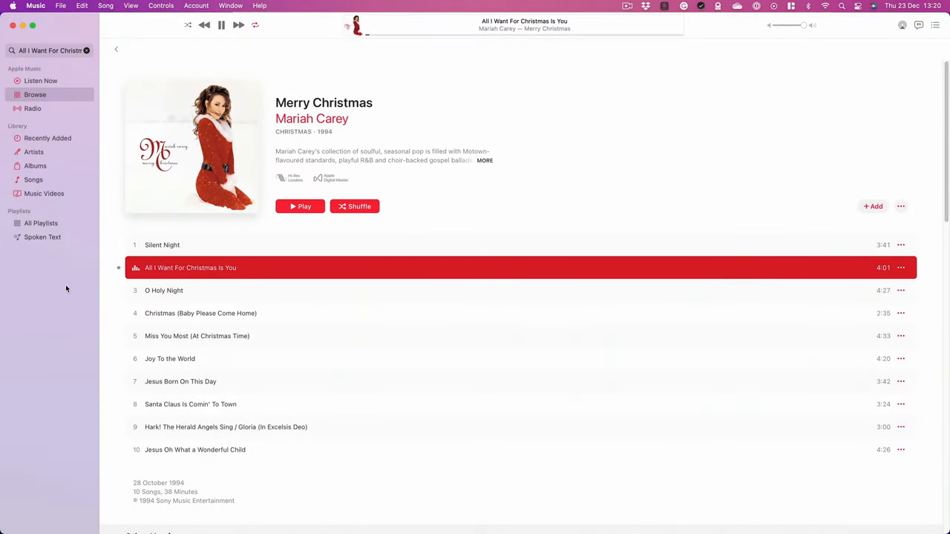
- Show the visualiser (Cmd+T) for the playing track 'All I Want For Christmas Is You'
key(cmd+t)
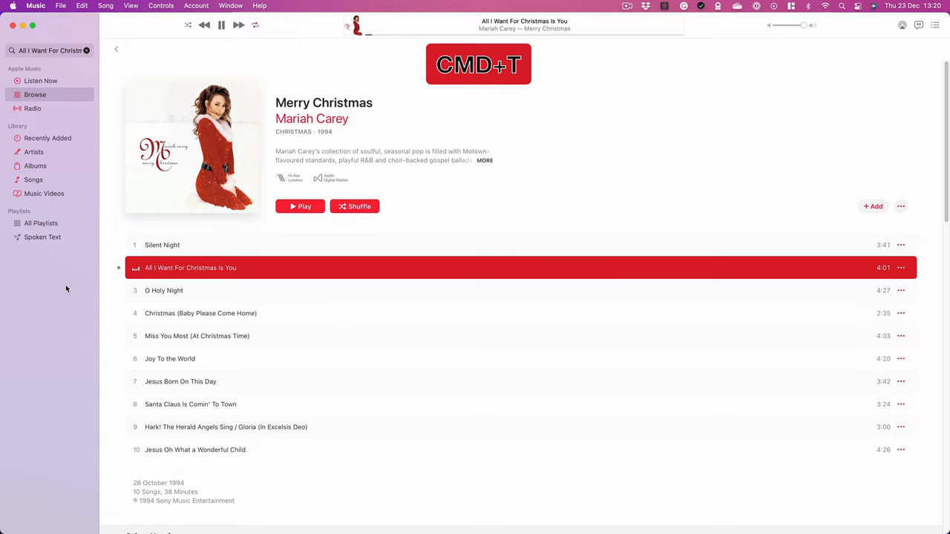
key(cmd+t)
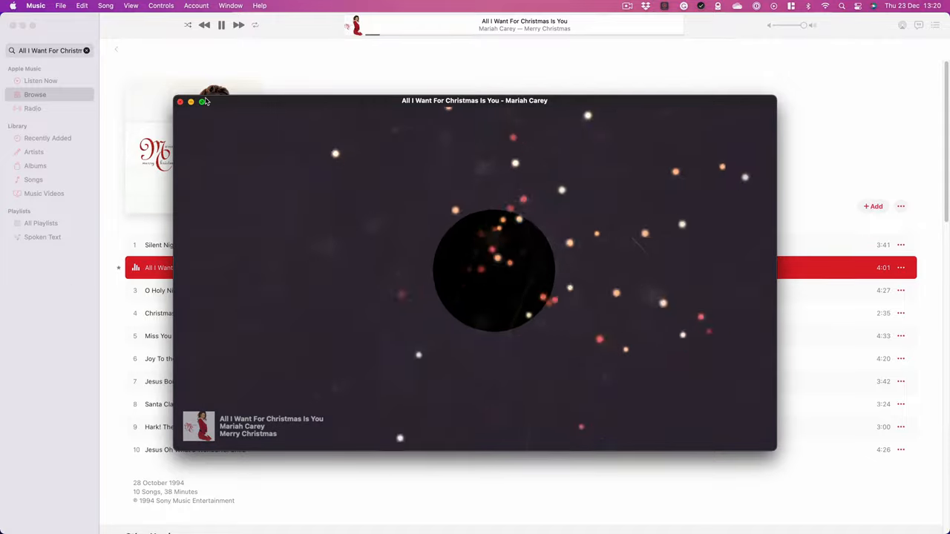
click(202, 101)
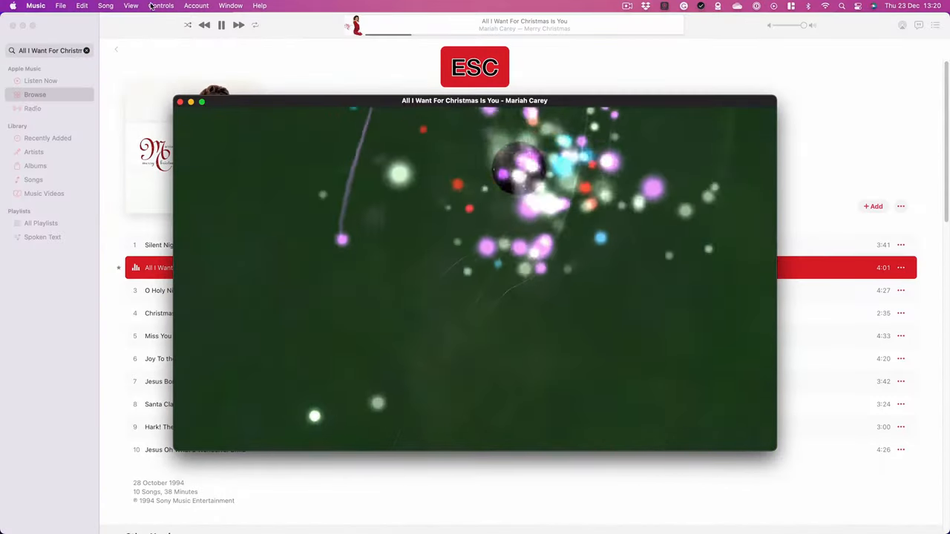
click(231, 6)
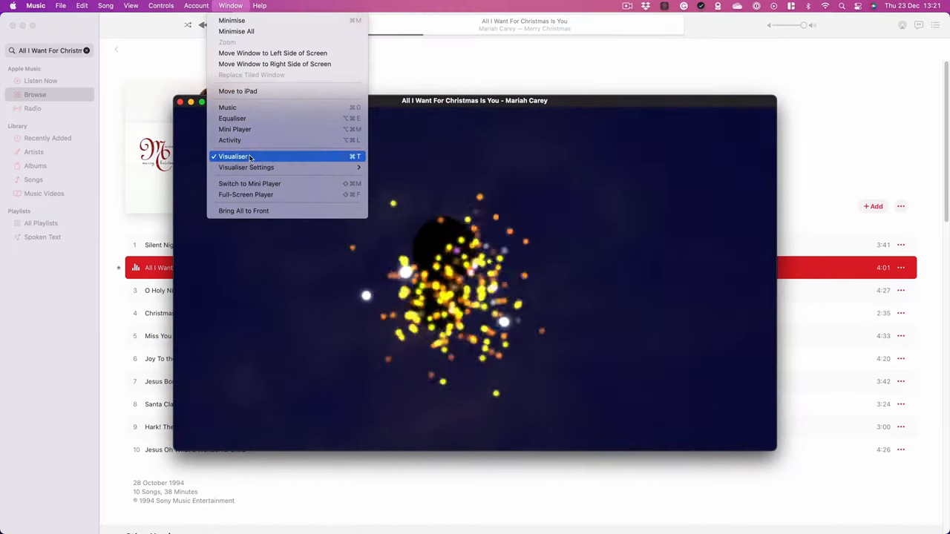
click(235, 156)
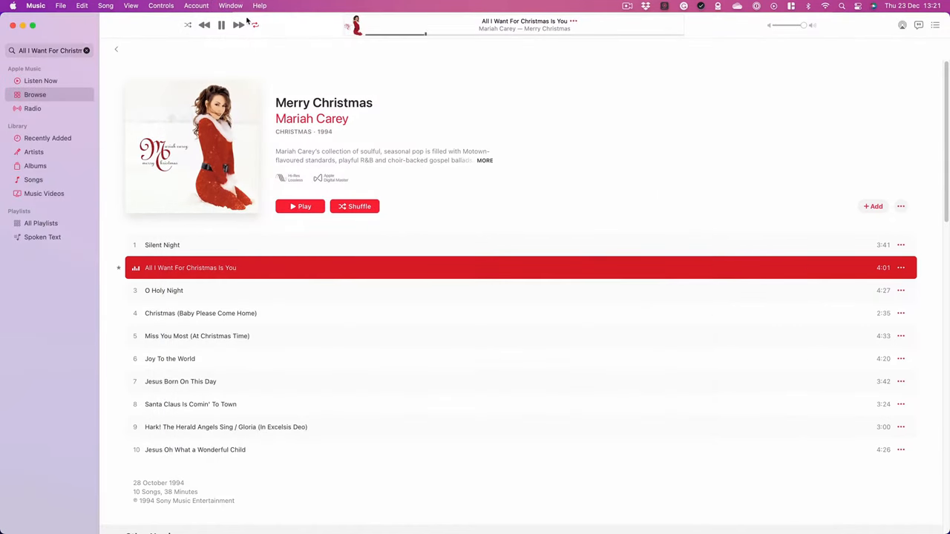
click(230, 6)
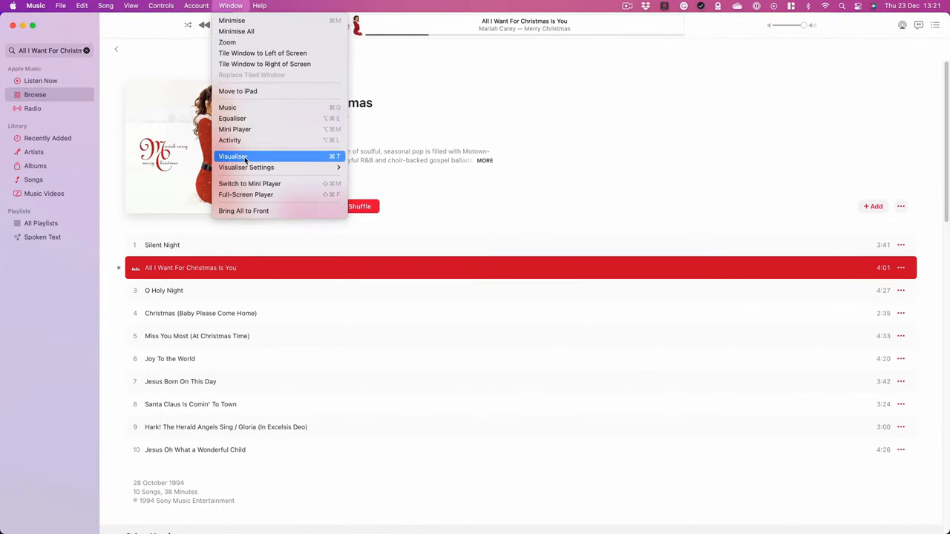
click(233, 156)
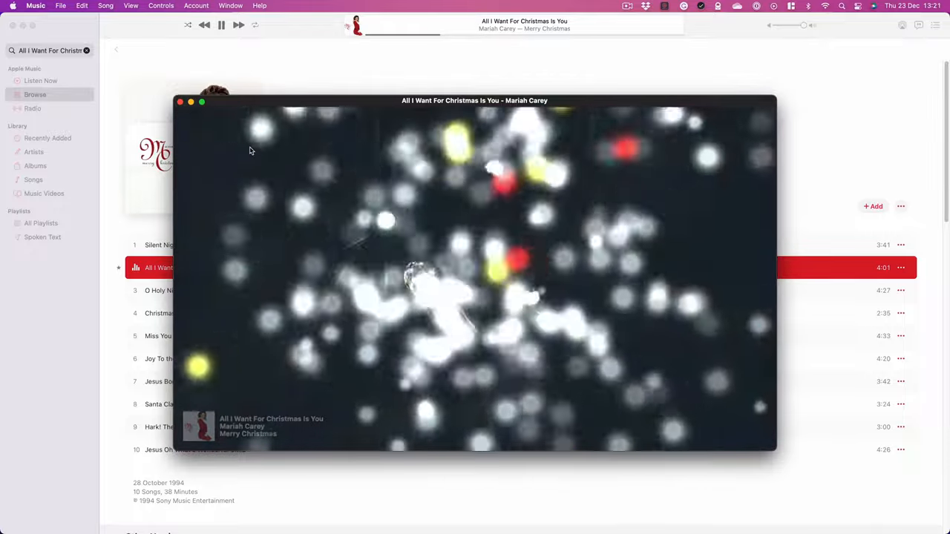
- Switch to the Classic Visualiser via the Window menu, then close the visualiser window
click(231, 6)
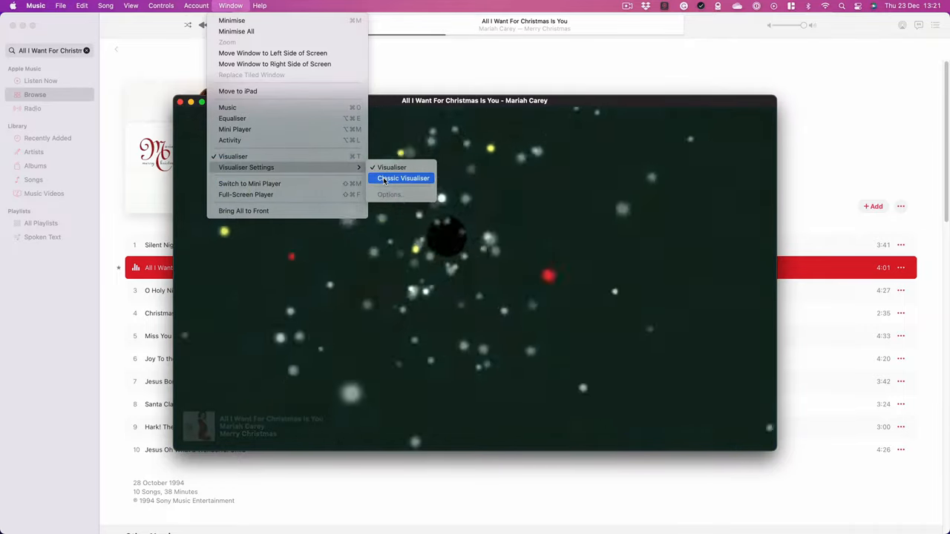
click(404, 178)
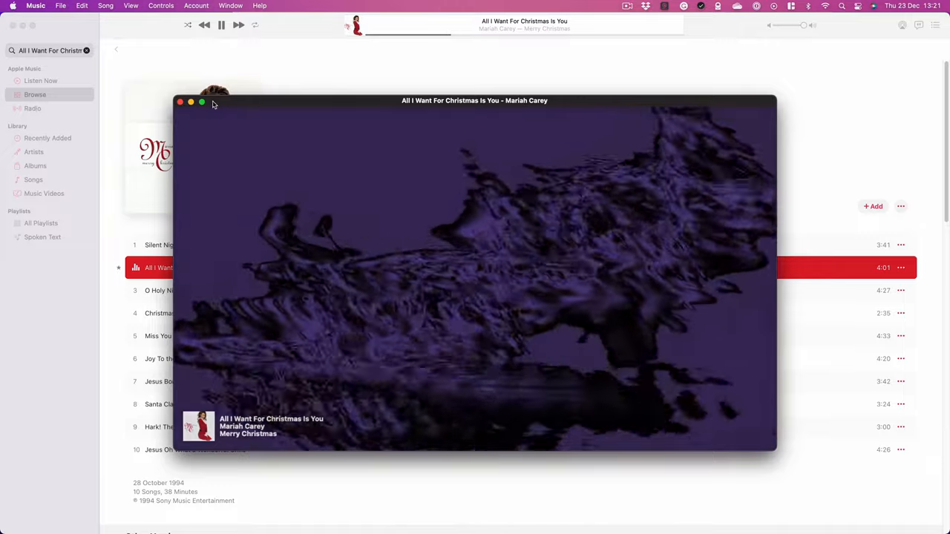
click(179, 101)
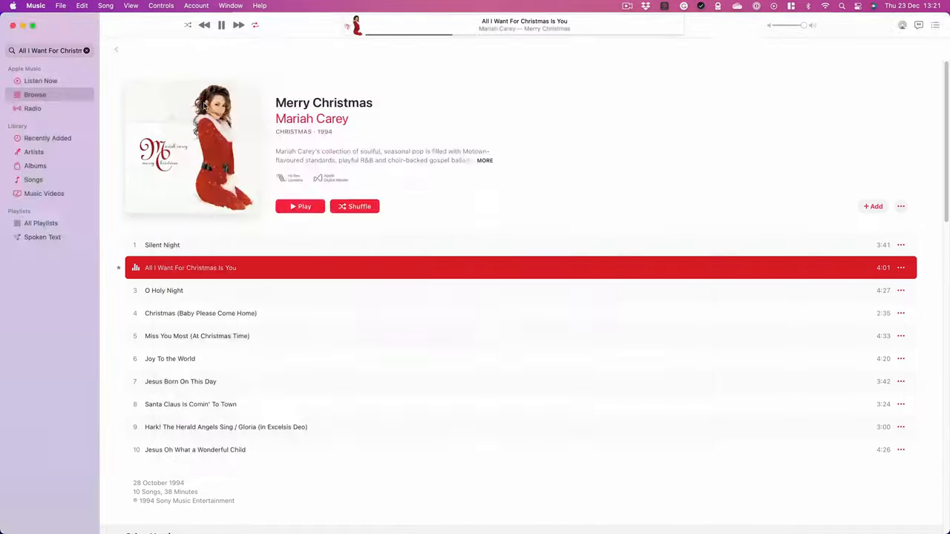